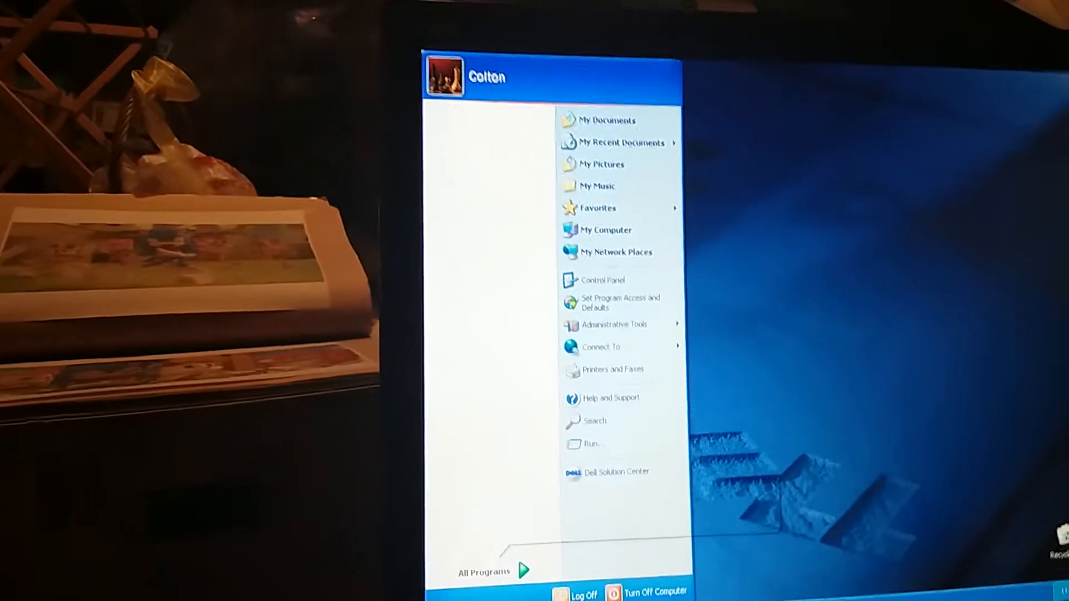
# Close the Tip of the Day dialog to reveal the Musicmatch library.
pyautogui.click(484, 572)
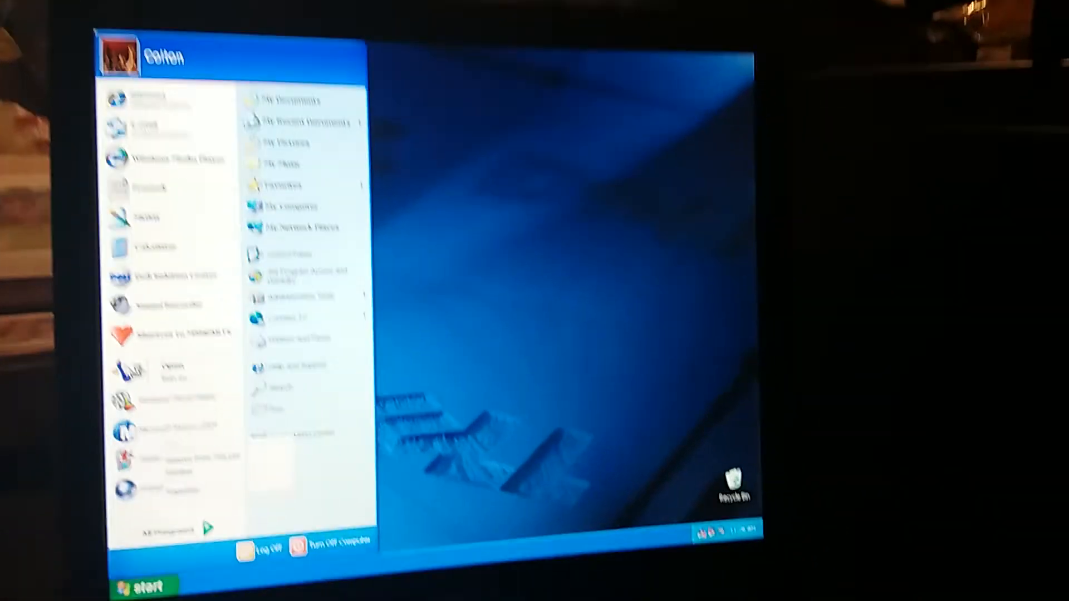
pyautogui.rightClick(160, 440)
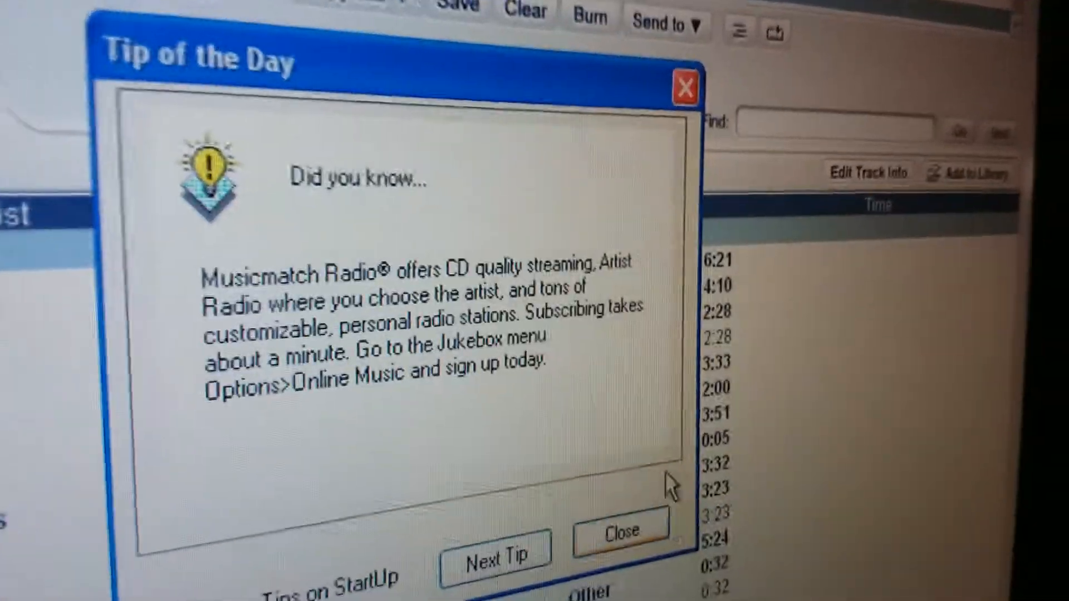
pyautogui.click(620, 531)
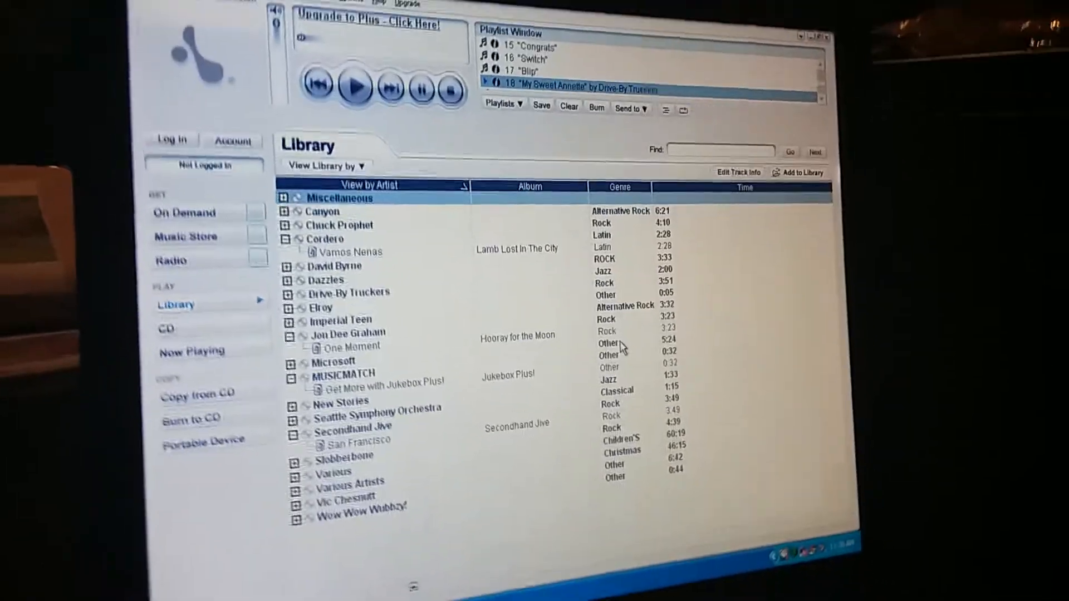
pyautogui.click(184, 237)
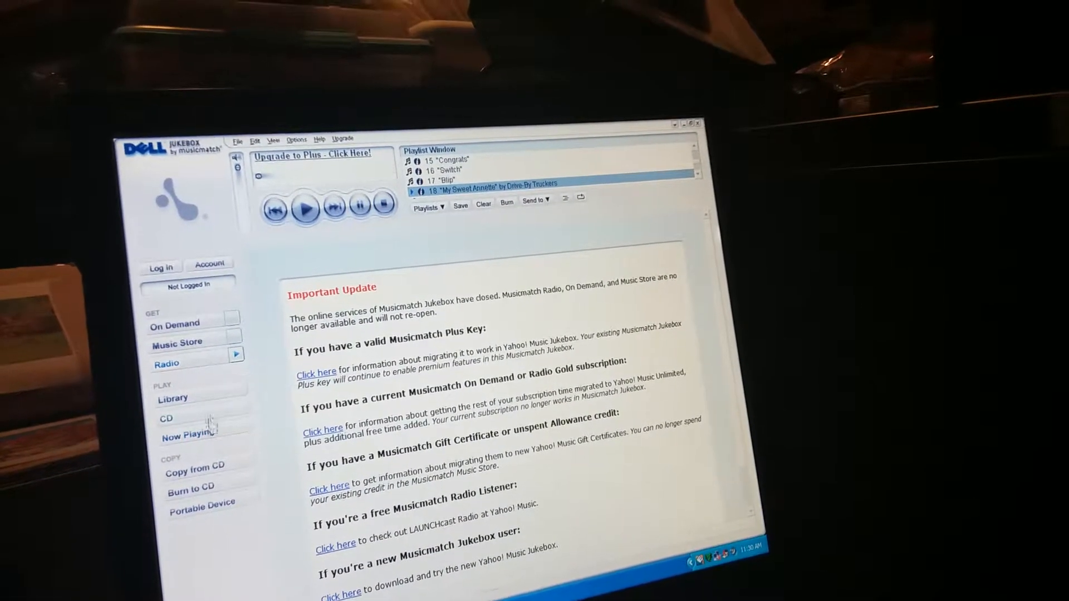
pyautogui.click(173, 399)
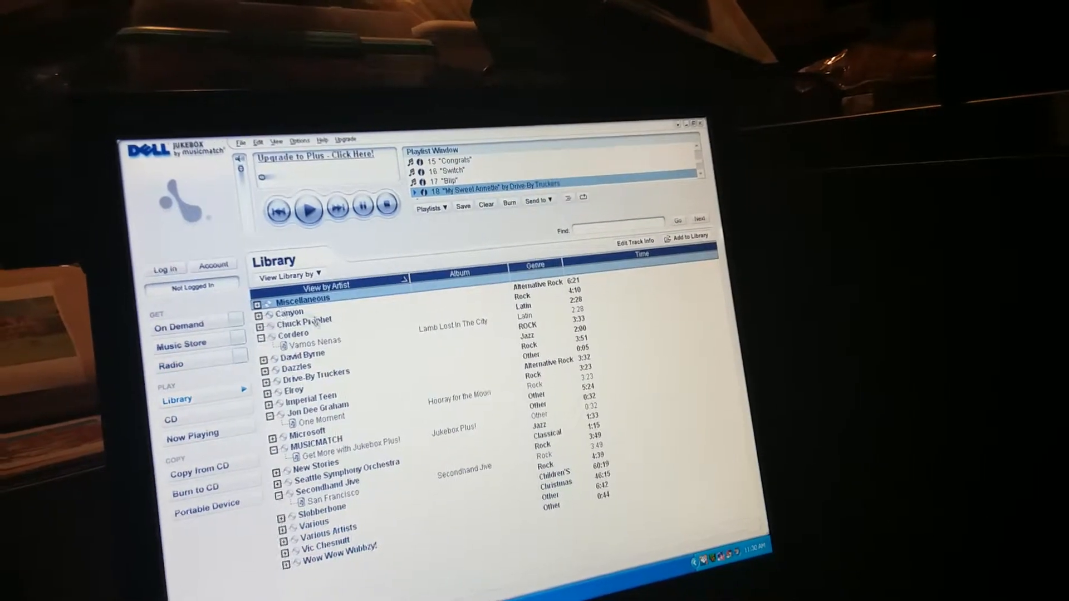
# Expand the Canyon and Chuck Prophet artist nodes to list their tracks.
pyautogui.click(262, 313)
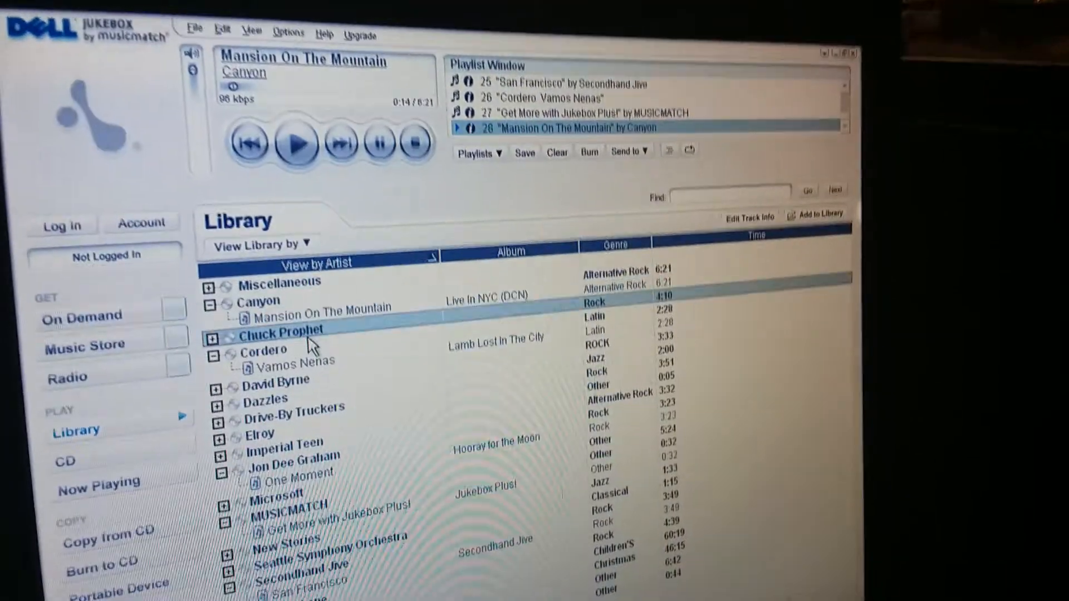
pyautogui.click(213, 339)
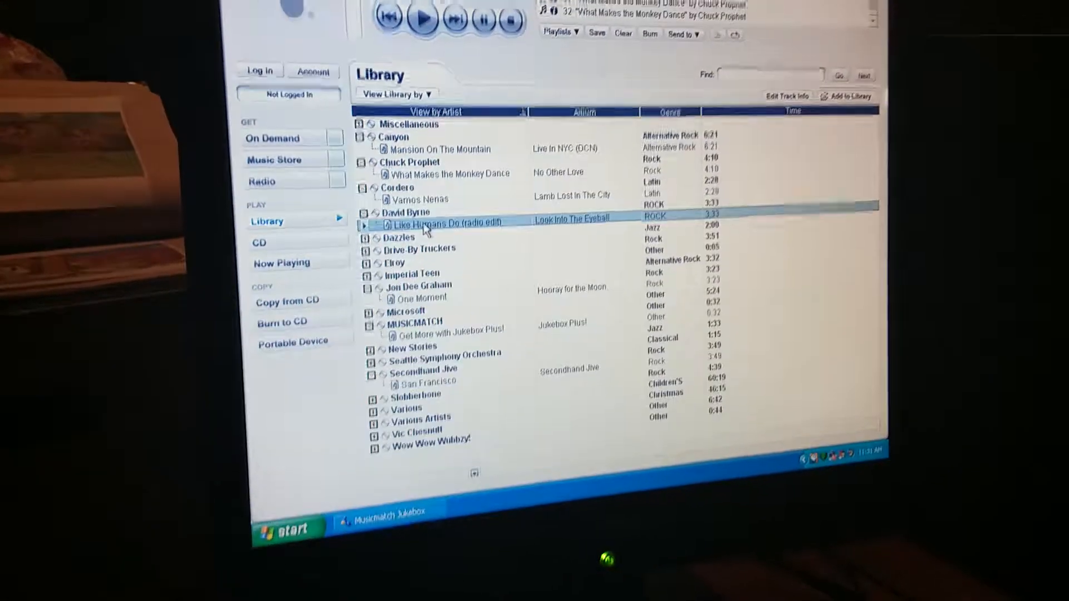
pyautogui.doubleClick(450, 225)
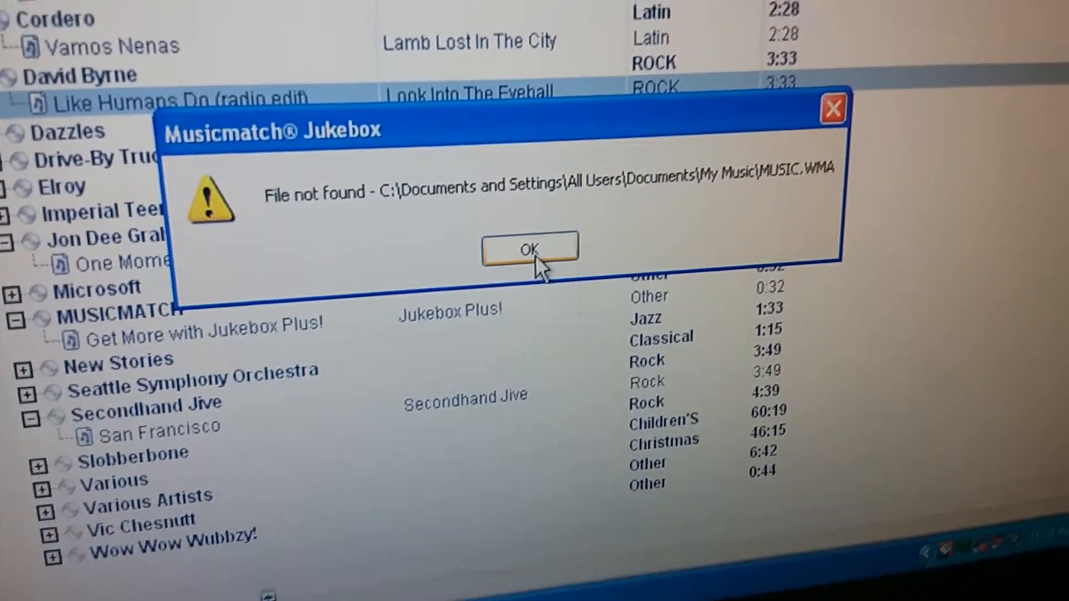
pyautogui.click(529, 248)
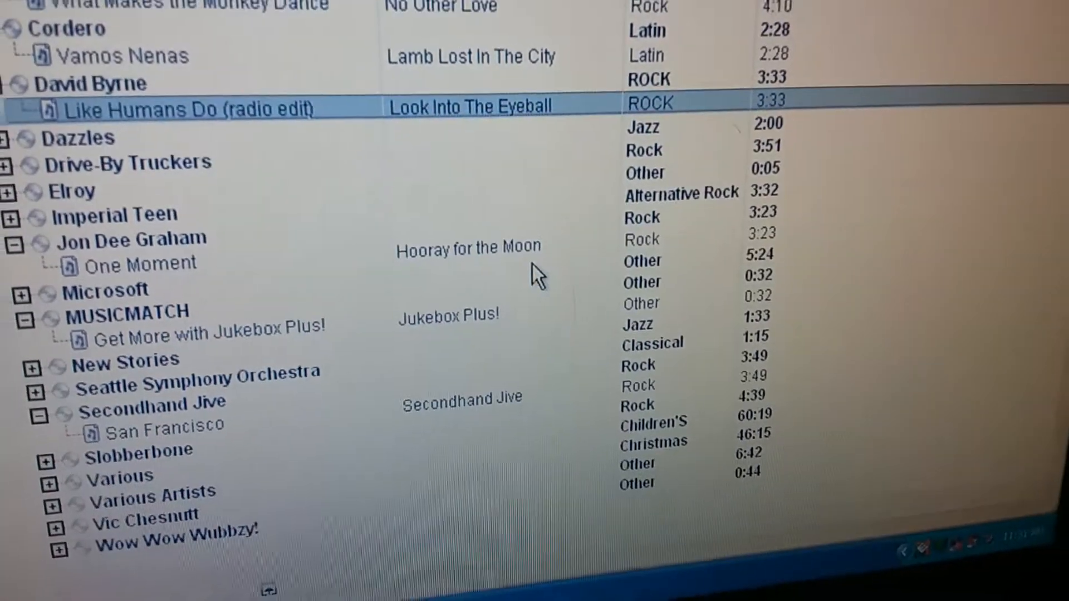
pyautogui.scroll(3)
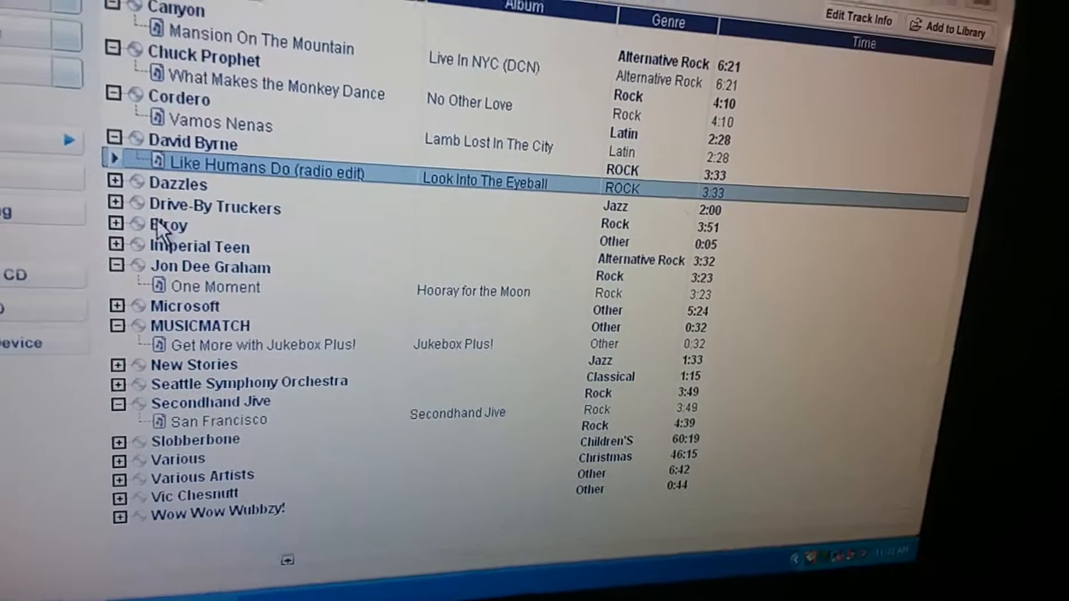
# Expand another artist node to list its tracks, e.g. Drive-By Truckers.
pyautogui.click(117, 230)
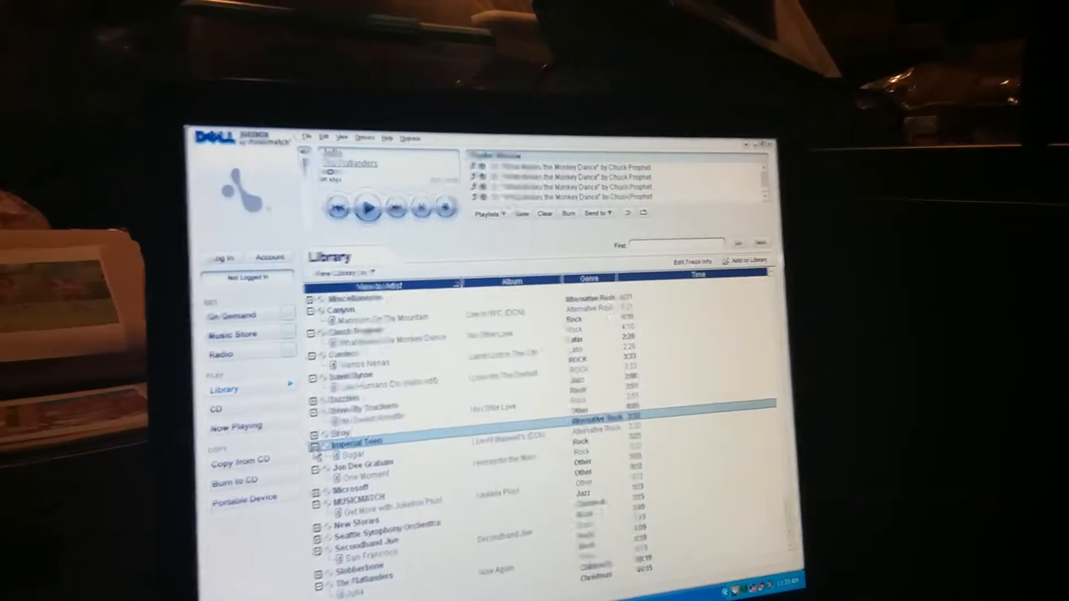
pyautogui.doubleClick(355, 455)
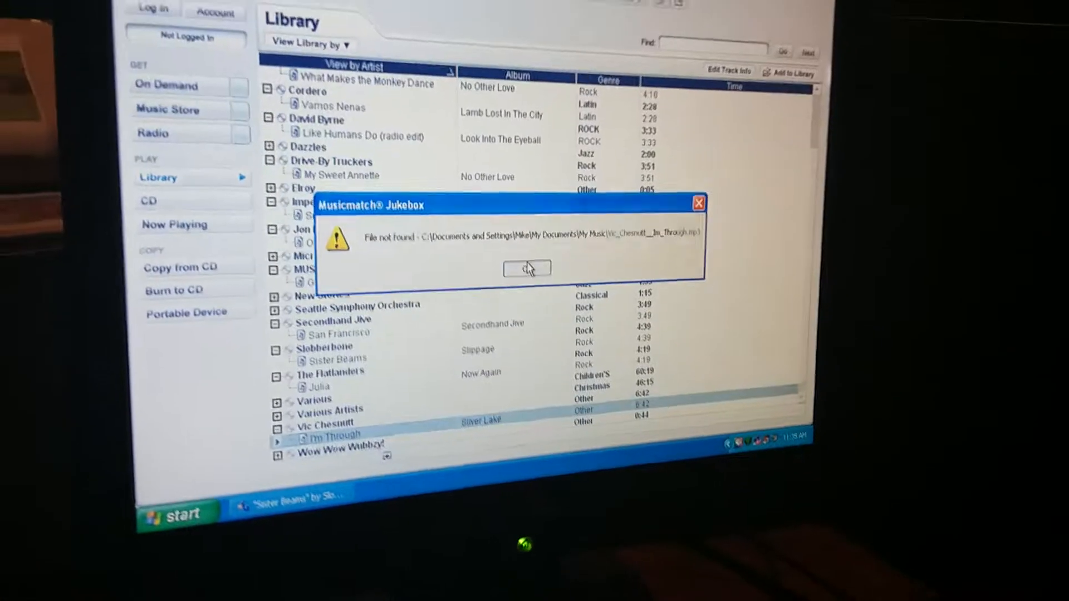
# Click OK on the 'File not found' error for 'I'm Through'.
pyautogui.click(526, 268)
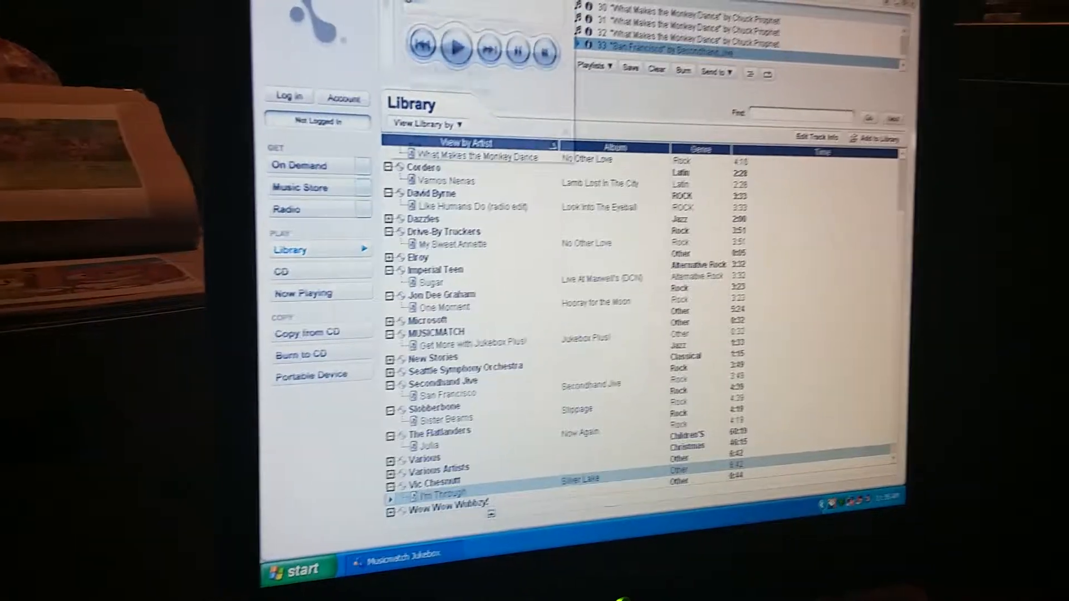
# Add Vic Chesnutt's 'I'm Through' mp3 from My Music to the library.
pyautogui.click(882, 138)
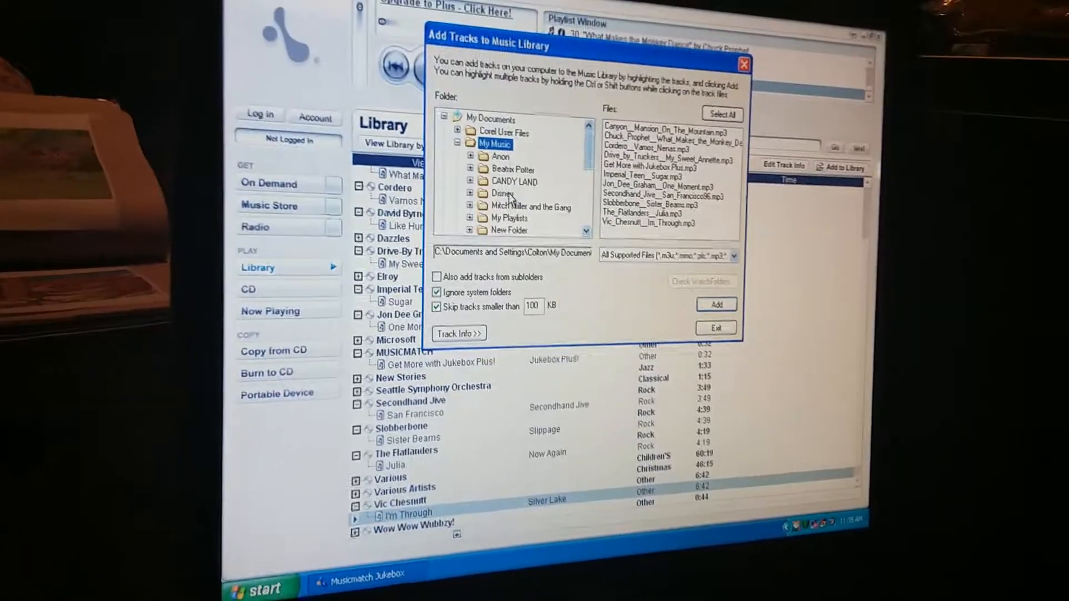
pyautogui.click(648, 224)
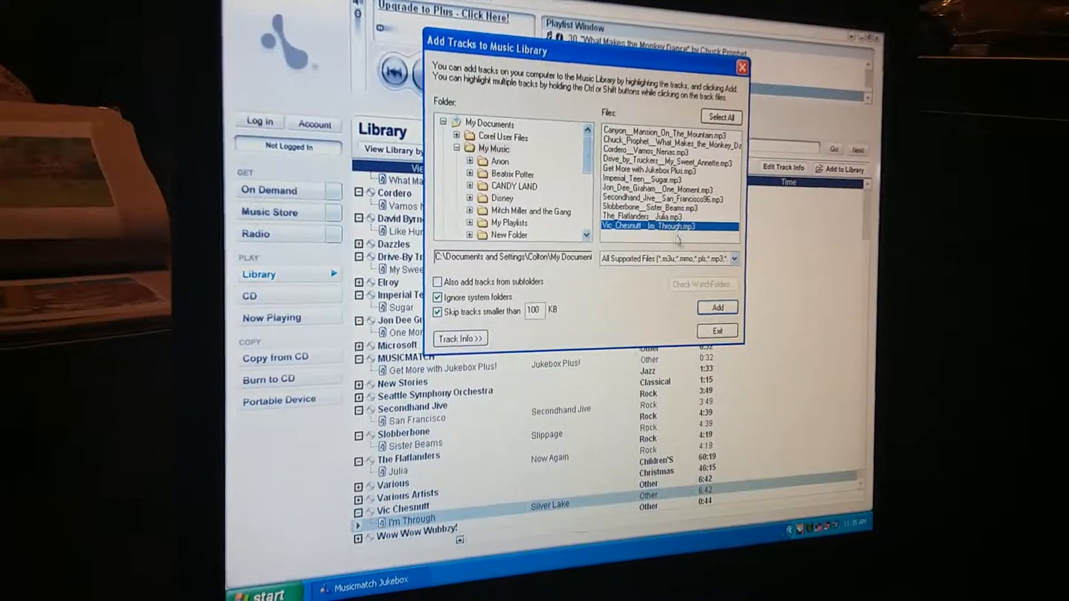
pyautogui.click(716, 307)
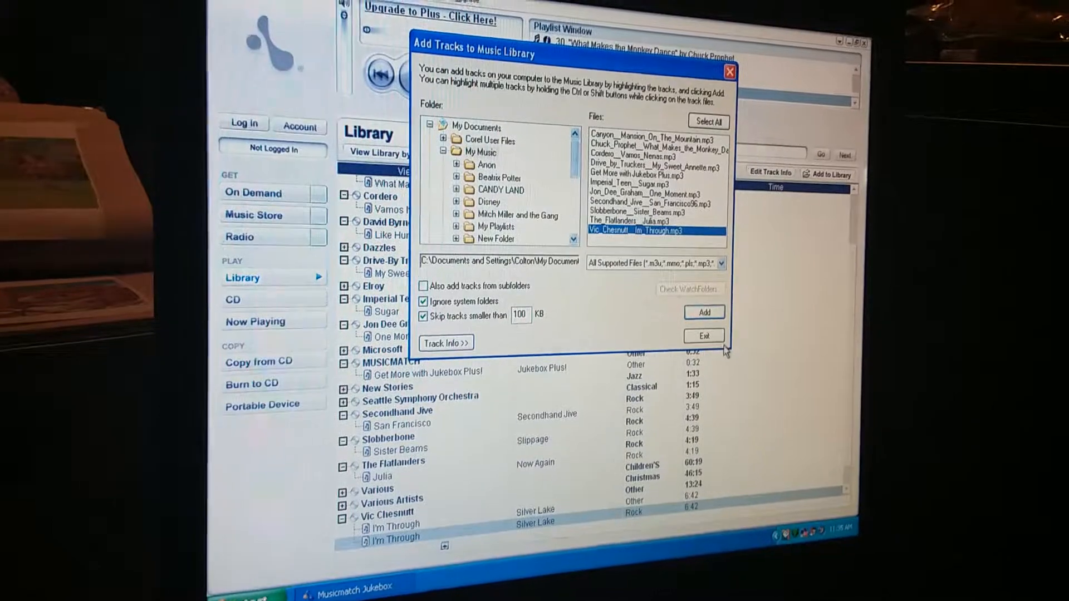
pyautogui.click(703, 335)
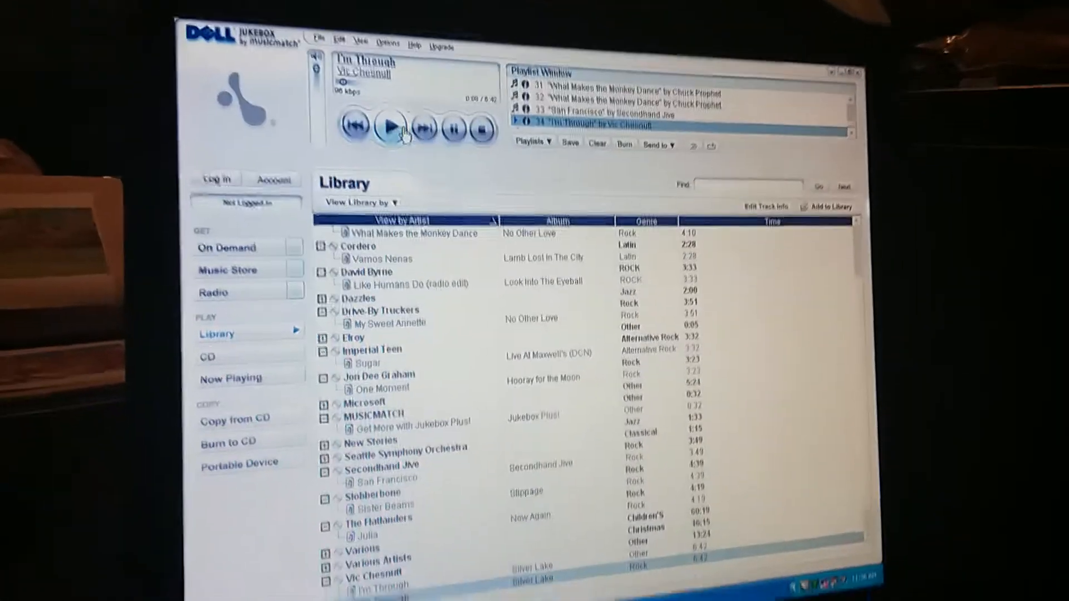
# Play Vic Chesnutt's 'I'm Through' from the player controls.
pyautogui.click(389, 128)
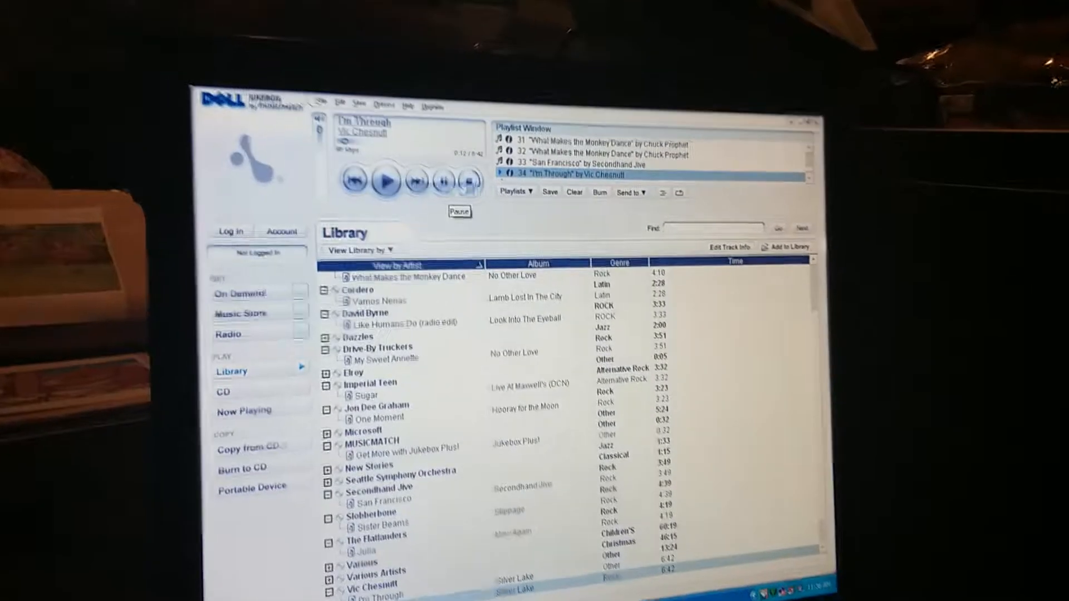